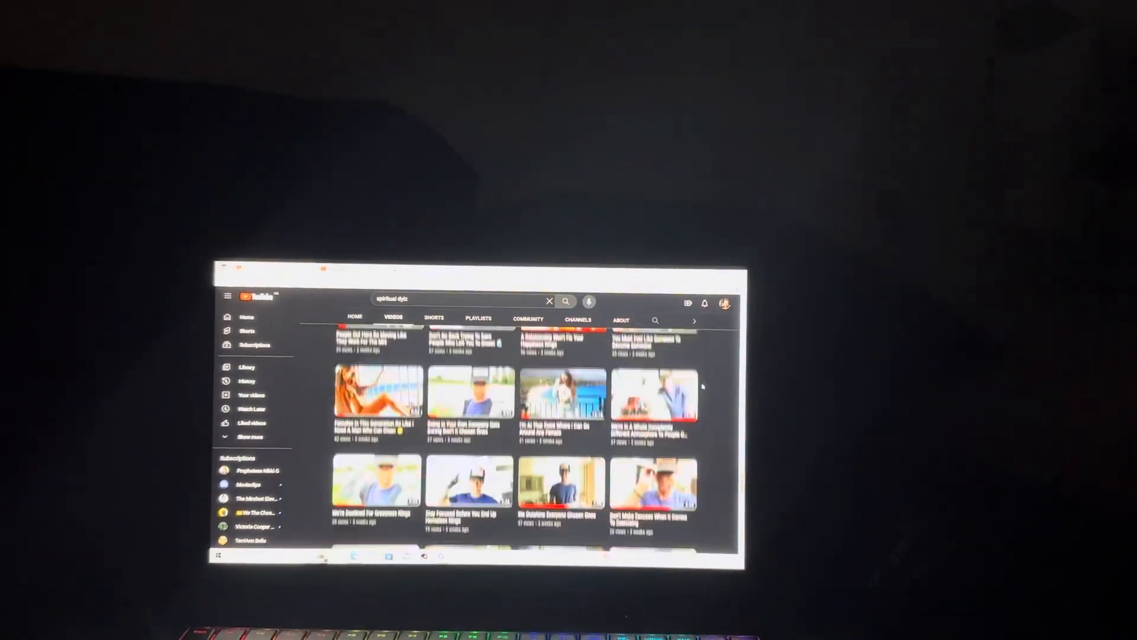
Scroll down the Spiritual Dylz Videos grid until uploads from a few months back appear.
scroll("down", 3)
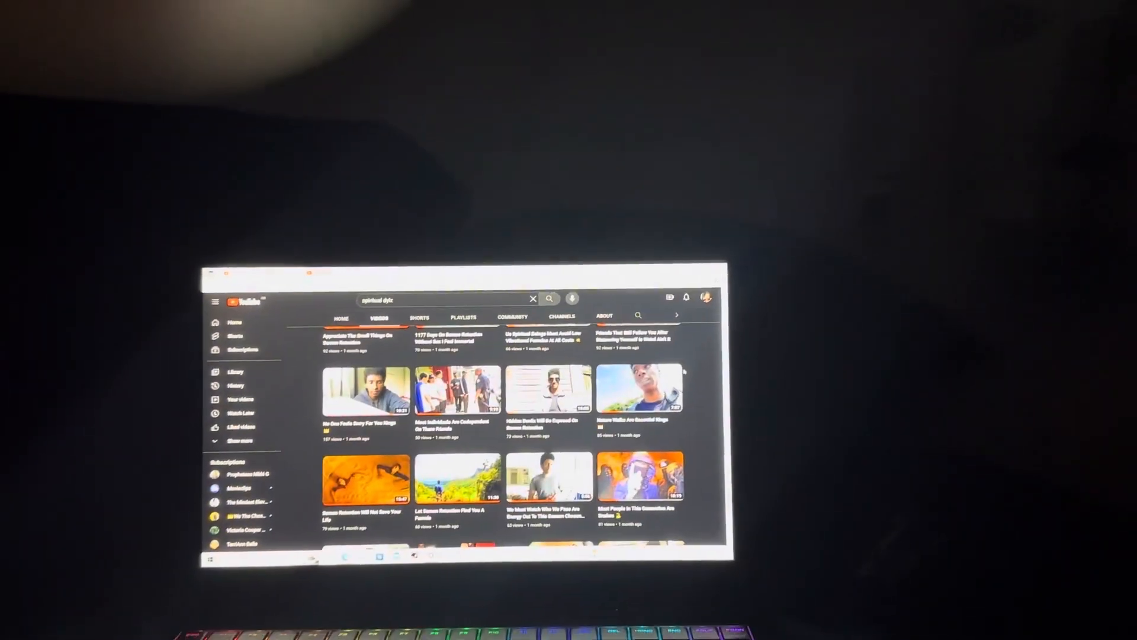
scroll("down", 3)
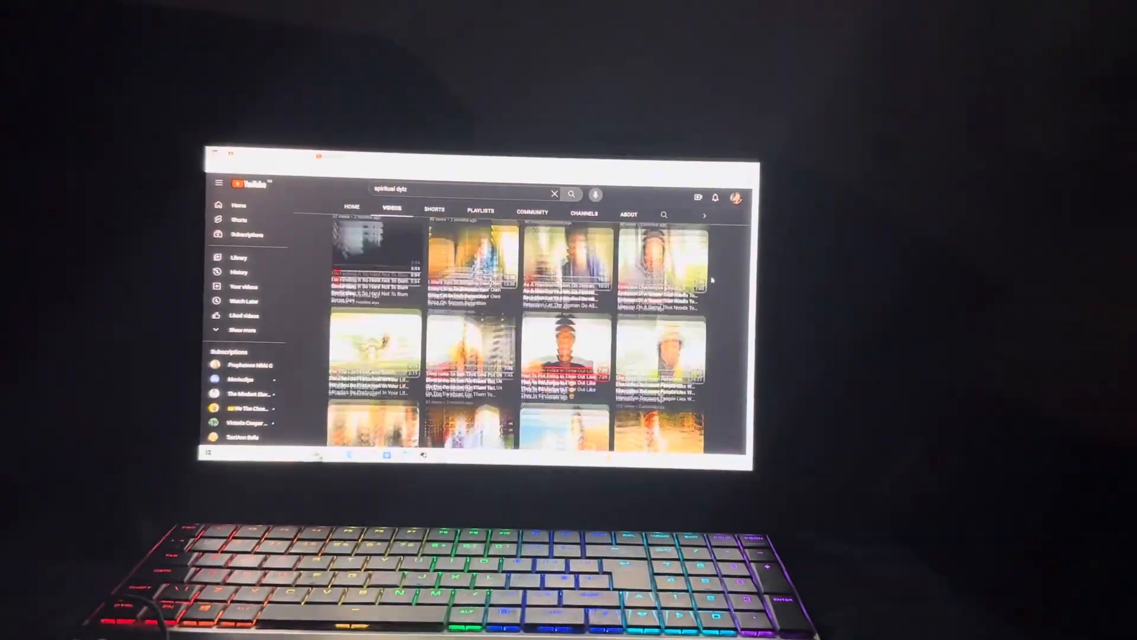
scroll("down", 3)
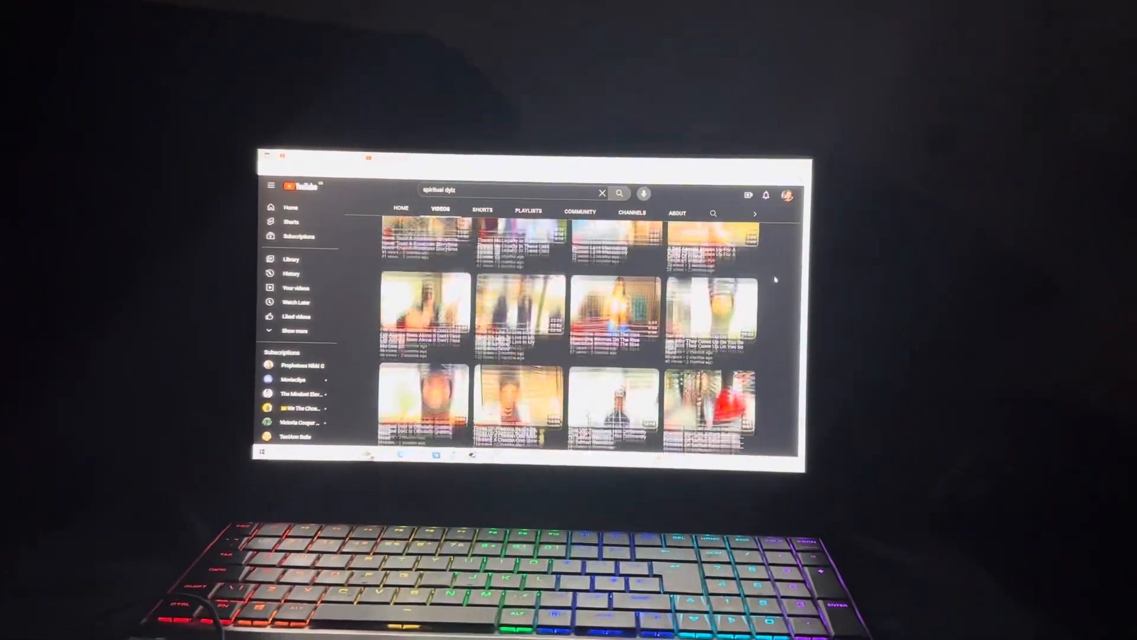
scroll("down", 3)
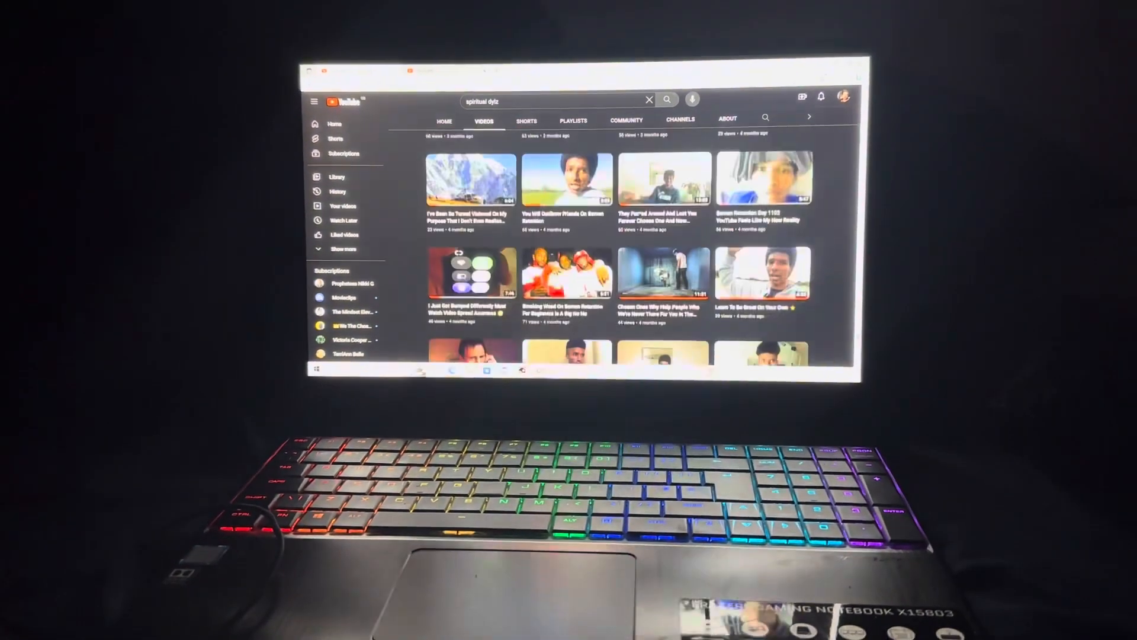
scroll("down", 3)
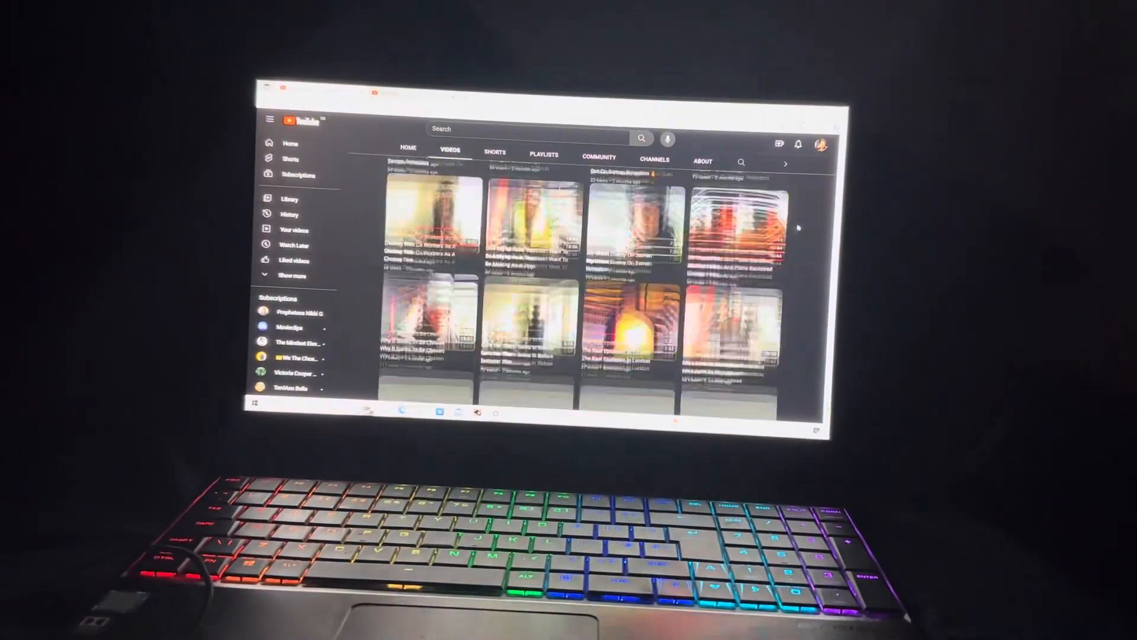
Scroll further down the Videos grid to uploads from about 11 months ago.
scroll("down", 3)
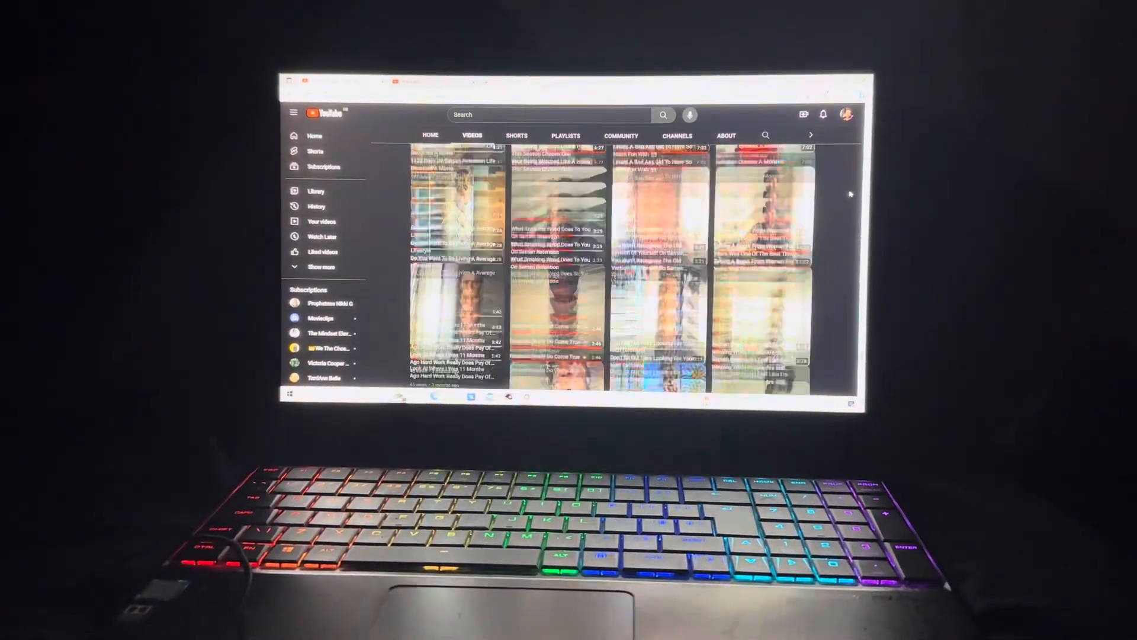
scroll("down", 3)
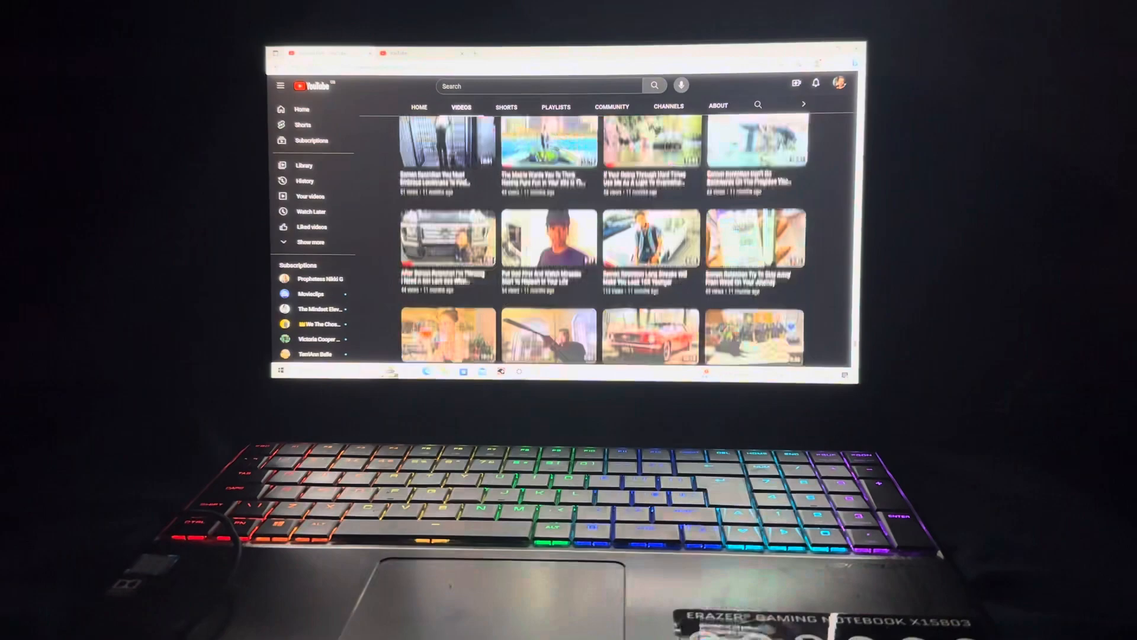
scroll("down", 3)
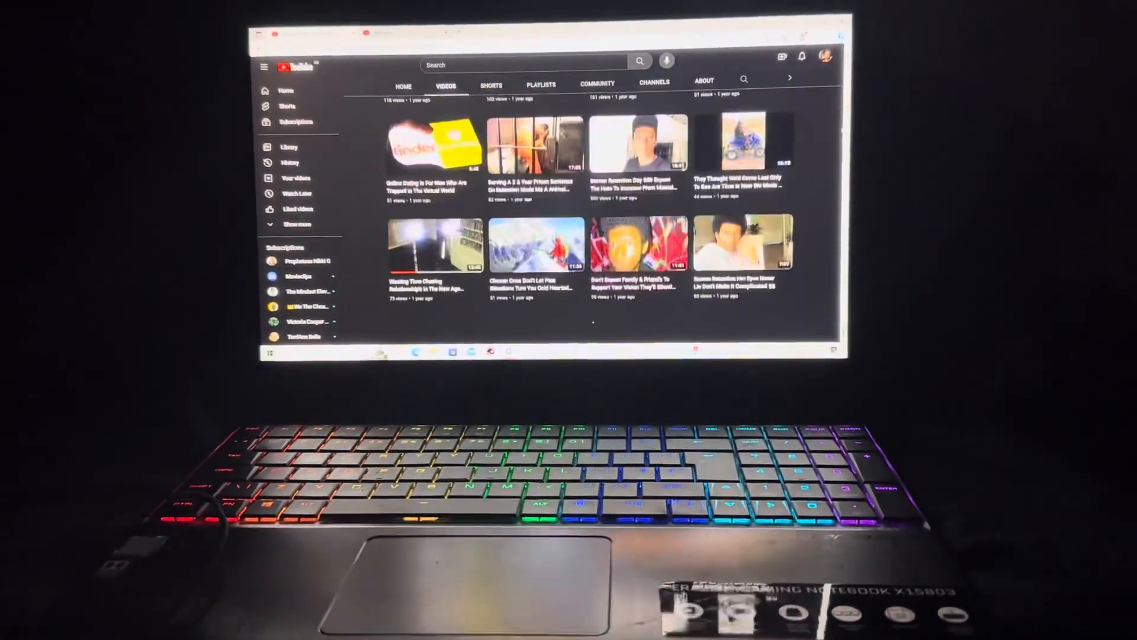
scroll("down", 3)
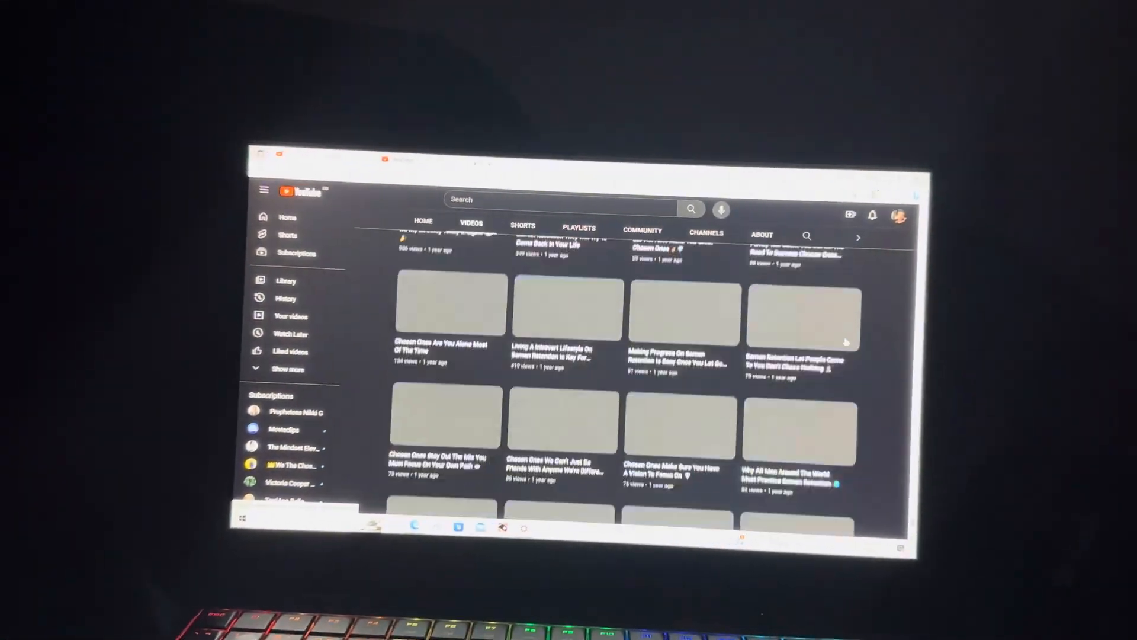
scroll("down", 3)
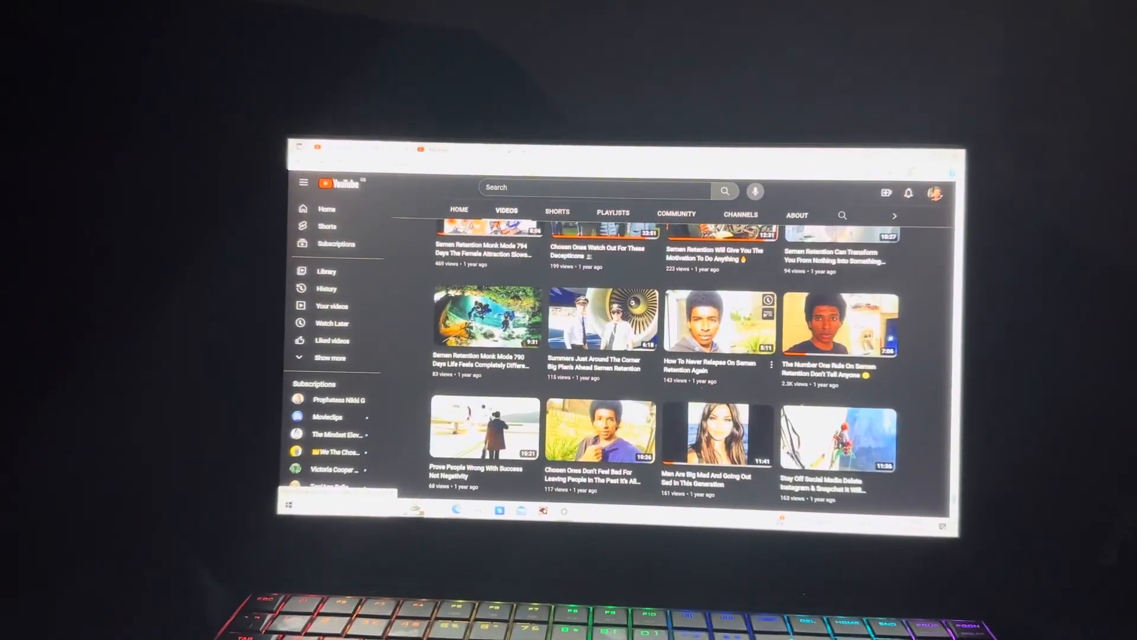
scroll("up", 3)
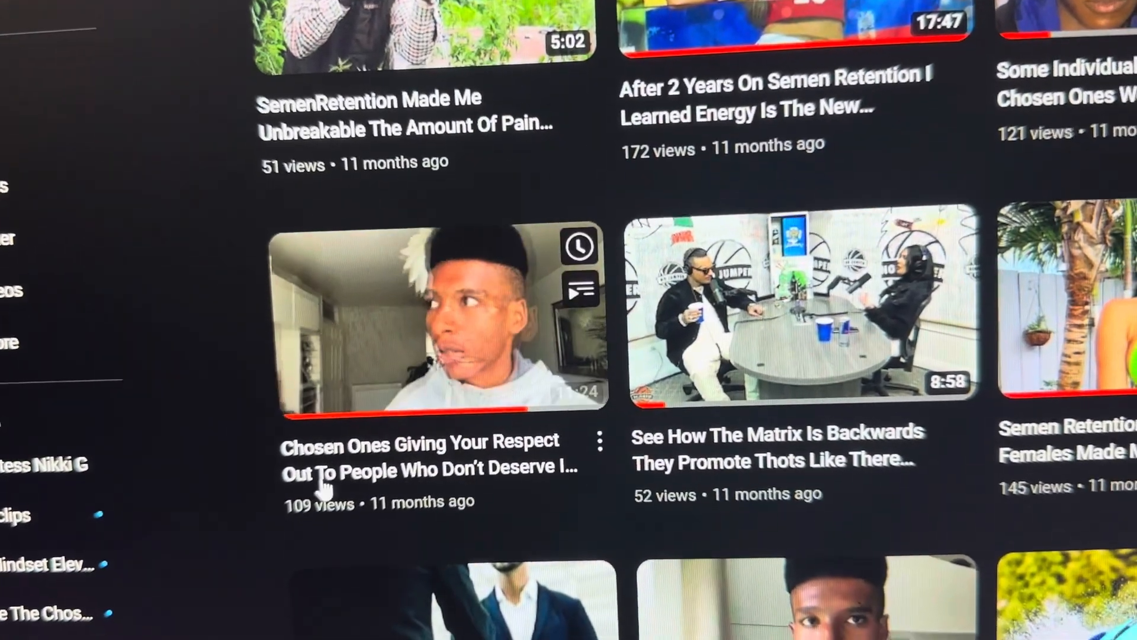
Scroll back up the Videos grid to uploads from a few months ago.
scroll("up", 3)
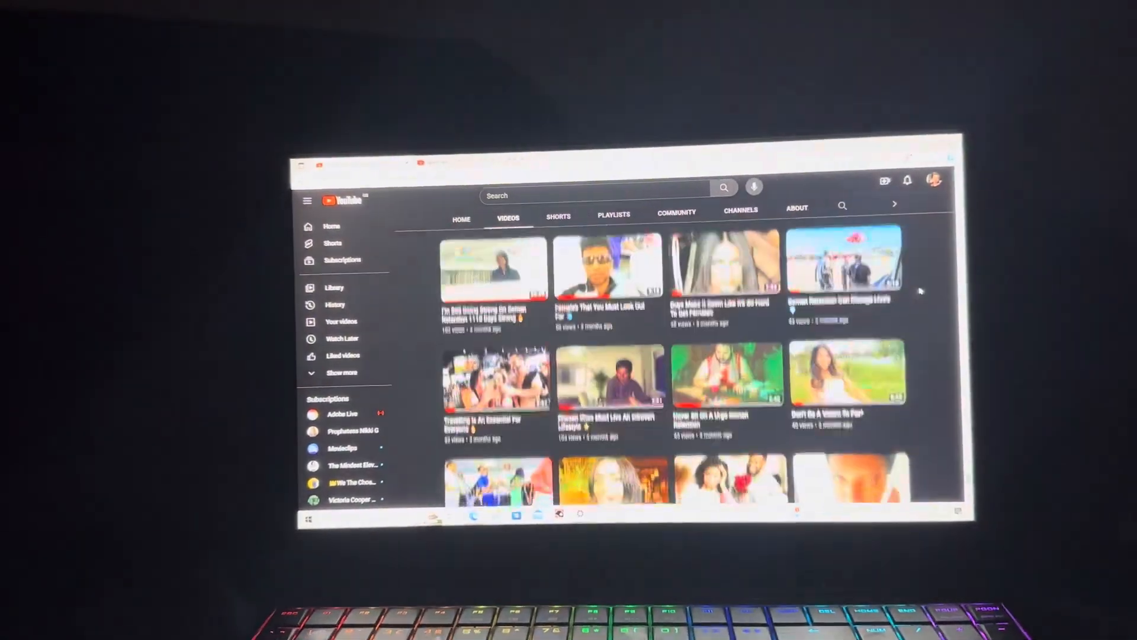
Switch to the channel's About page showing joined 14 Apr 2022 and 155,991 views.
scroll("down", 3)
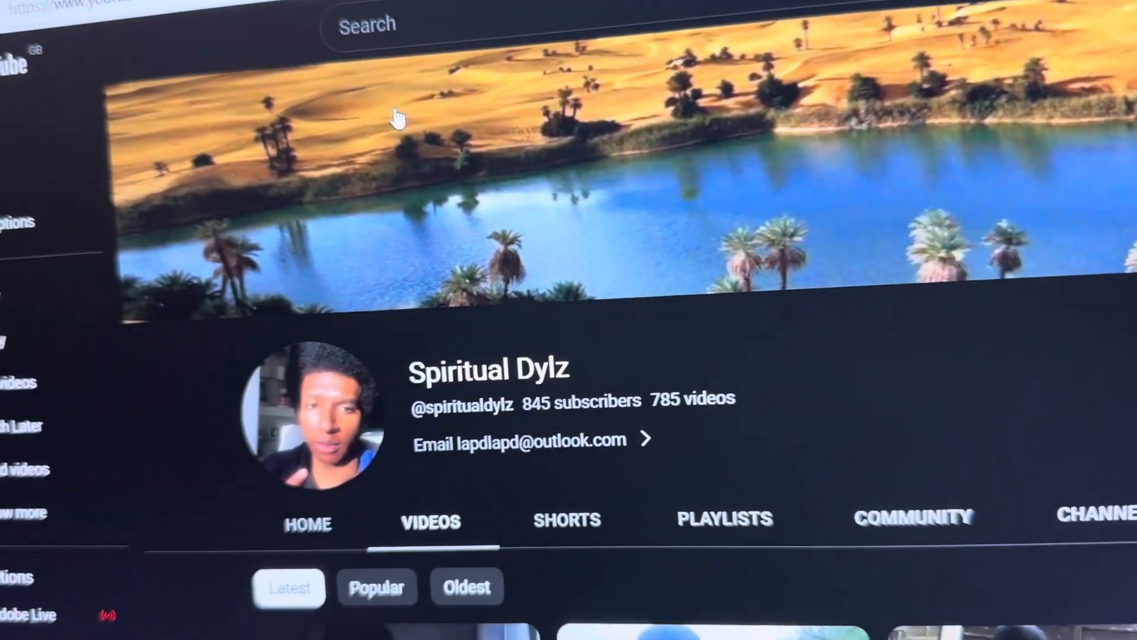
left_click(644, 334)
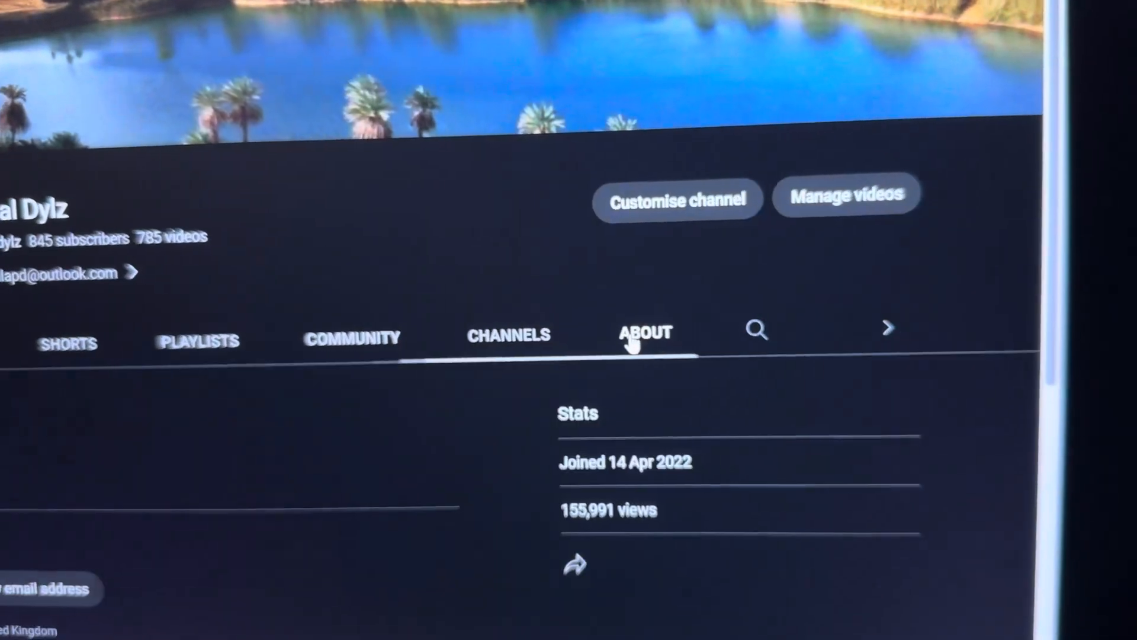